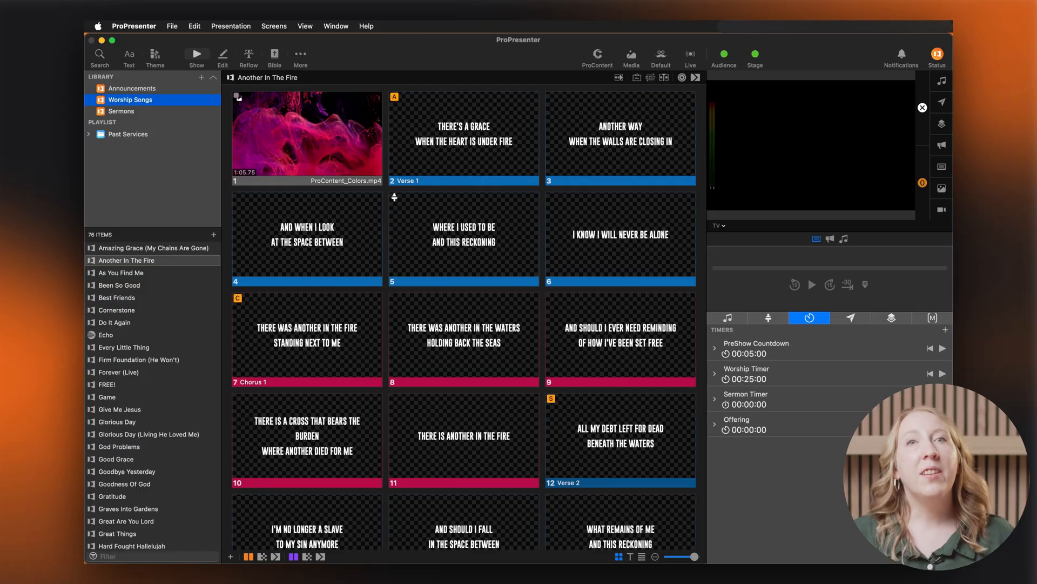
# - Create a new playlist and name it My First Service
pyautogui.click(201, 80)
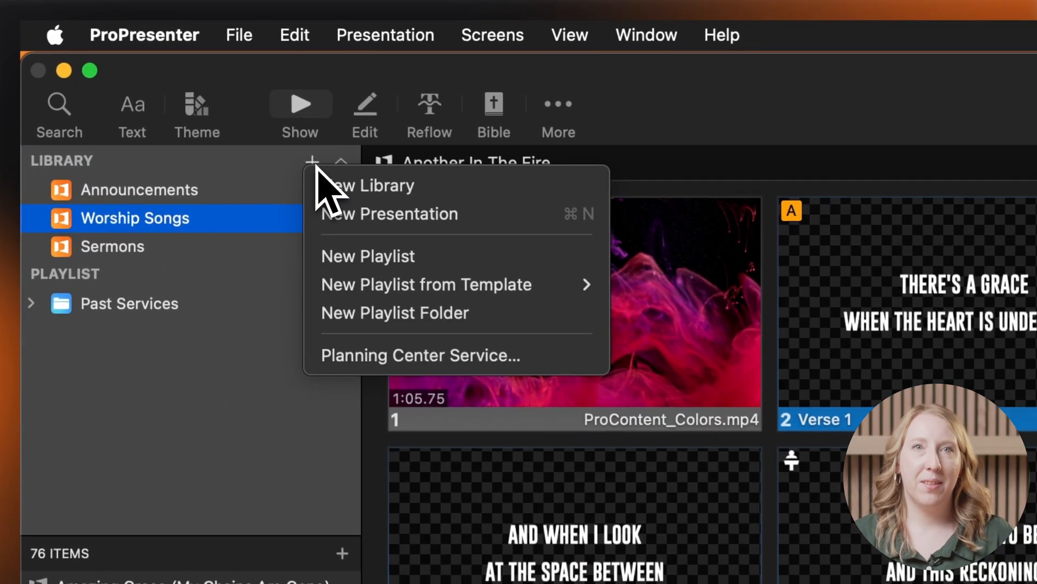
pyautogui.click(368, 256)
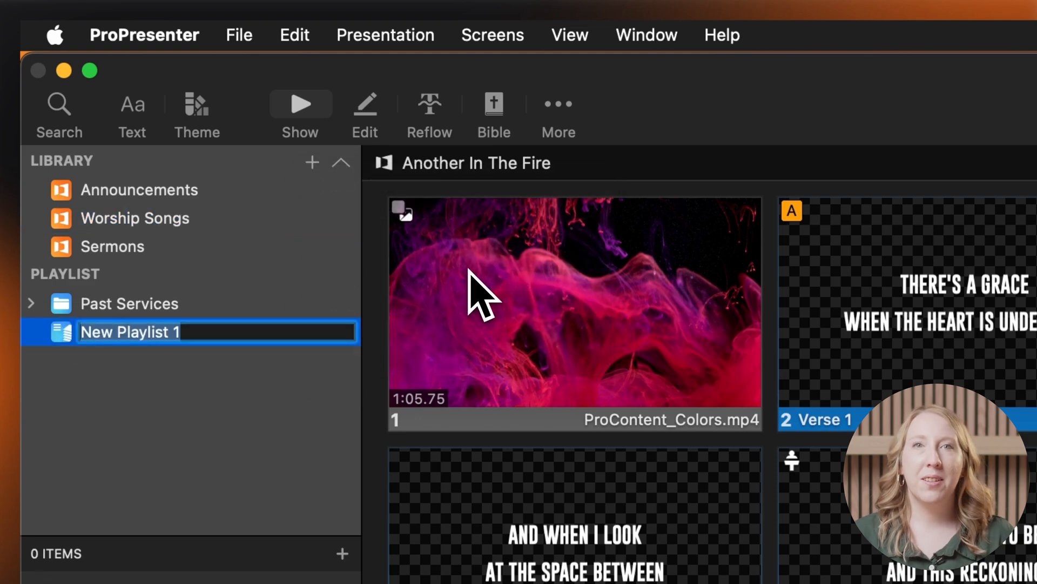
pyautogui.write('My F')
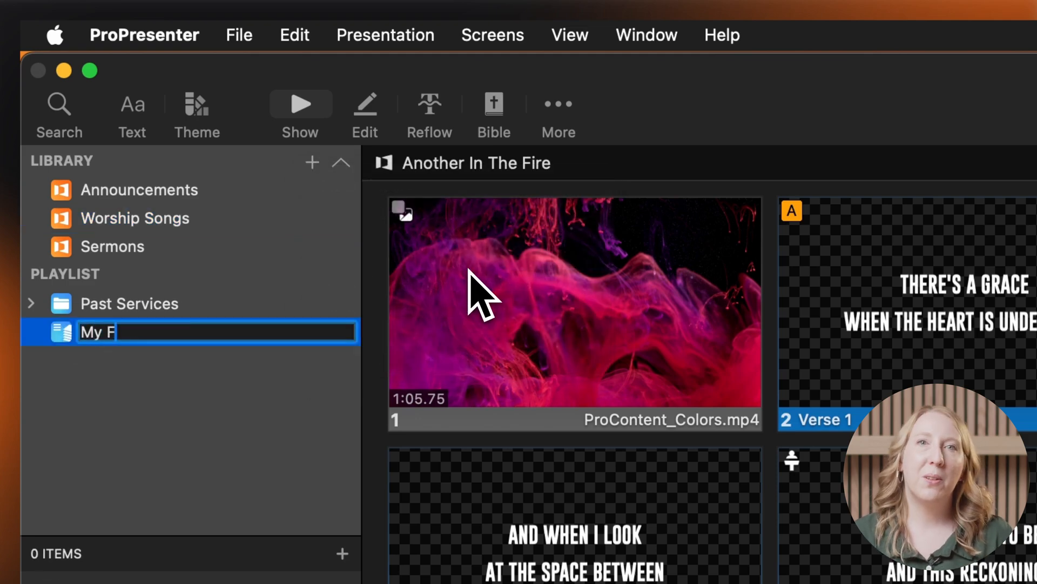
pyautogui.write('irst Service')
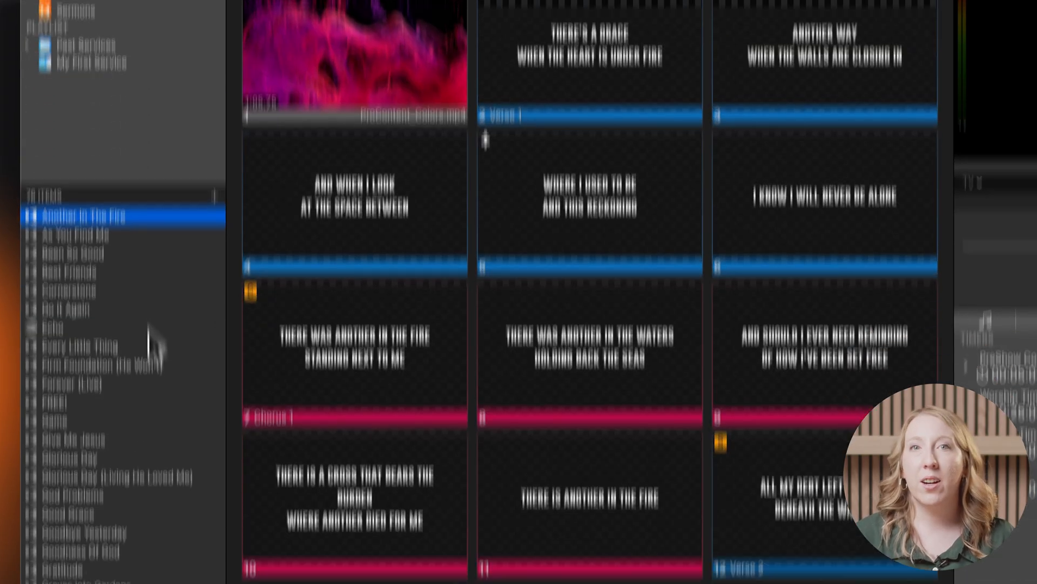
# - Add Echo to the My First Service playlist via its right-click options
pyautogui.rightClick(50, 201)
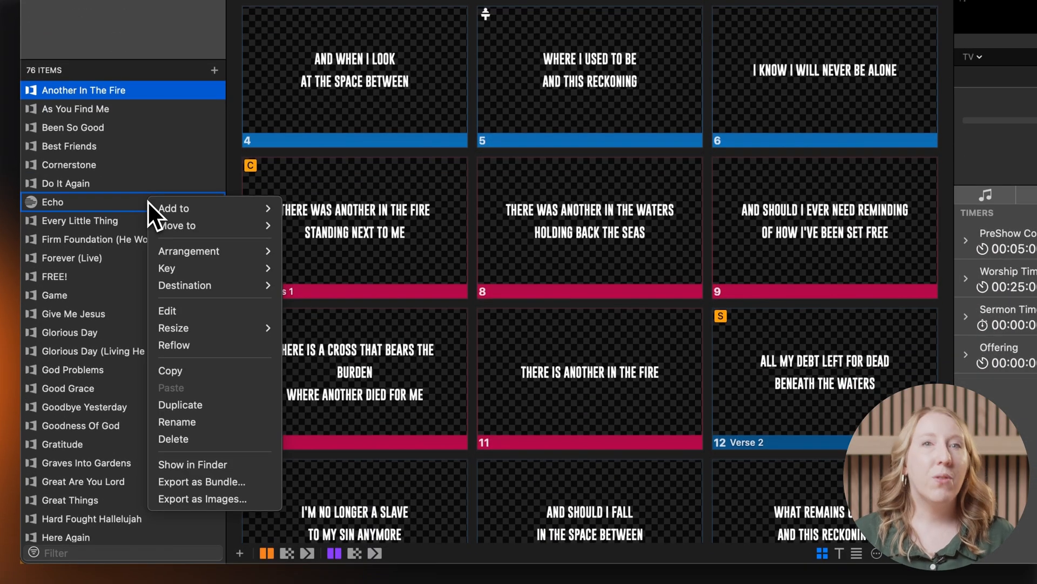
pyautogui.moveTo(173, 208)
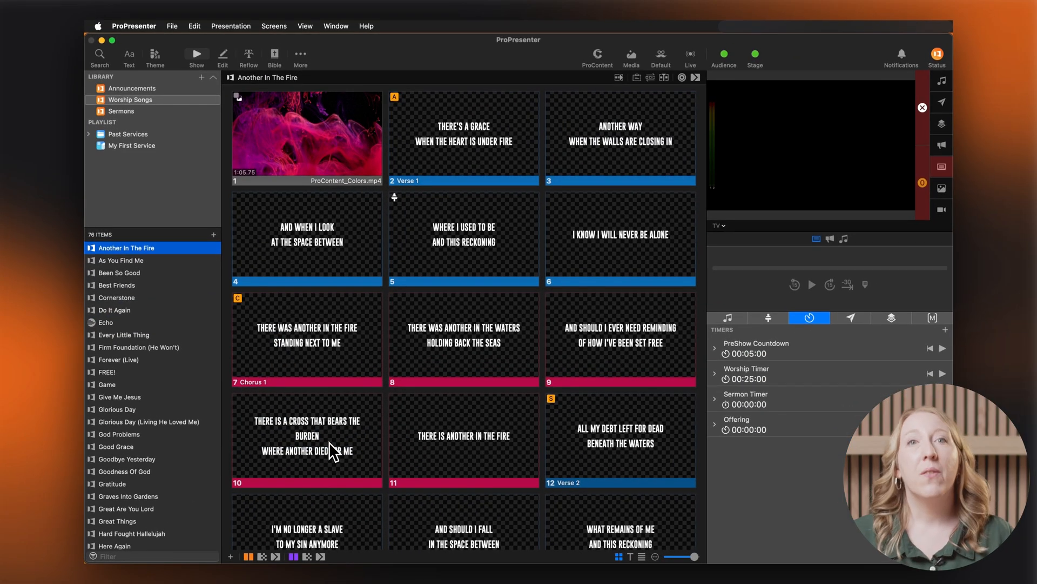
# - Create a blank Amazing Grace presentation in Worship Songs, placed in My First Service
pyautogui.click(130, 99)
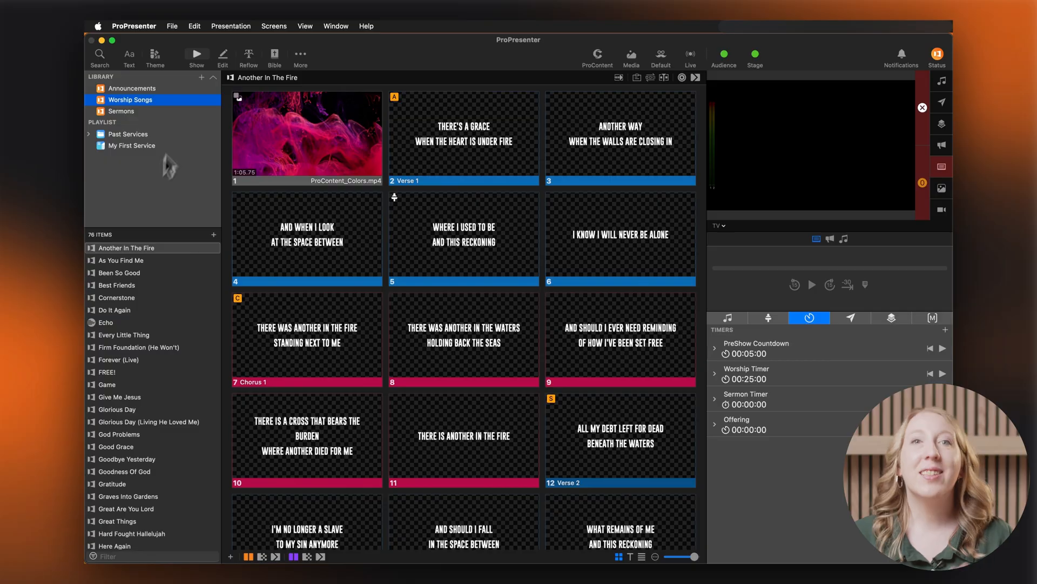
pyautogui.click(201, 79)
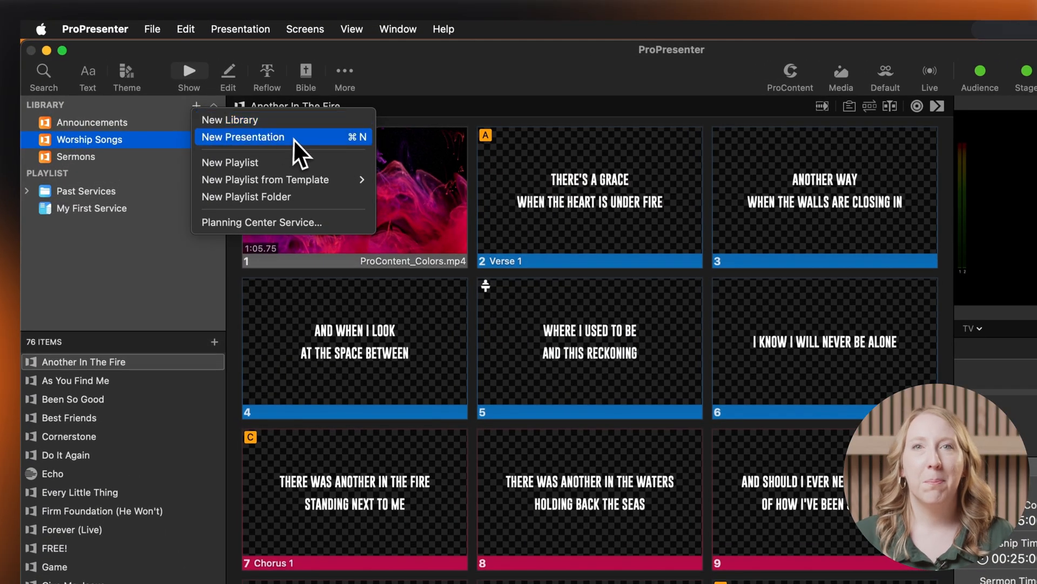
pyautogui.moveTo(319, 158)
pyautogui.write('Amazing Grace')
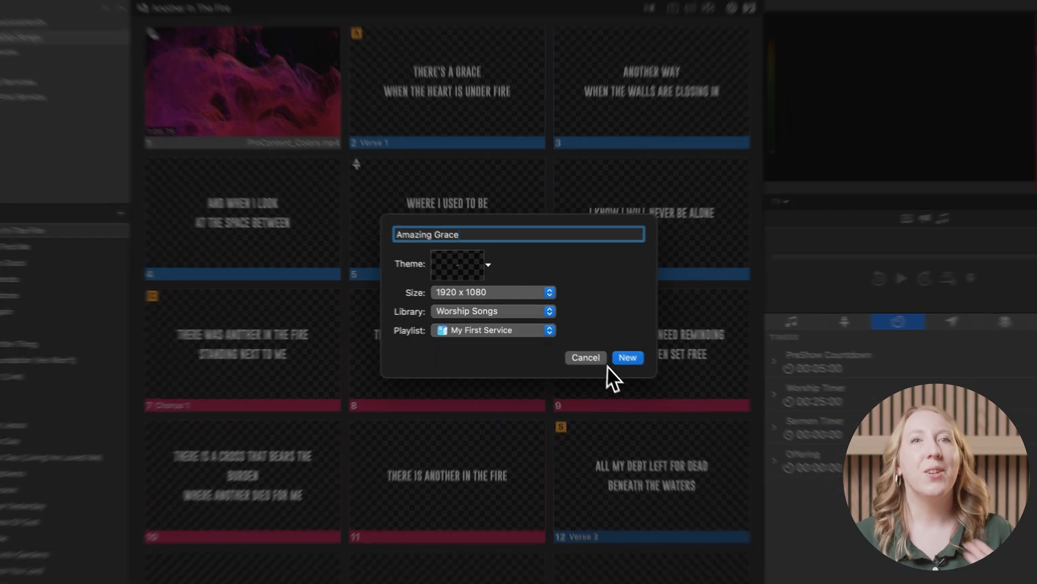
pyautogui.click(627, 357)
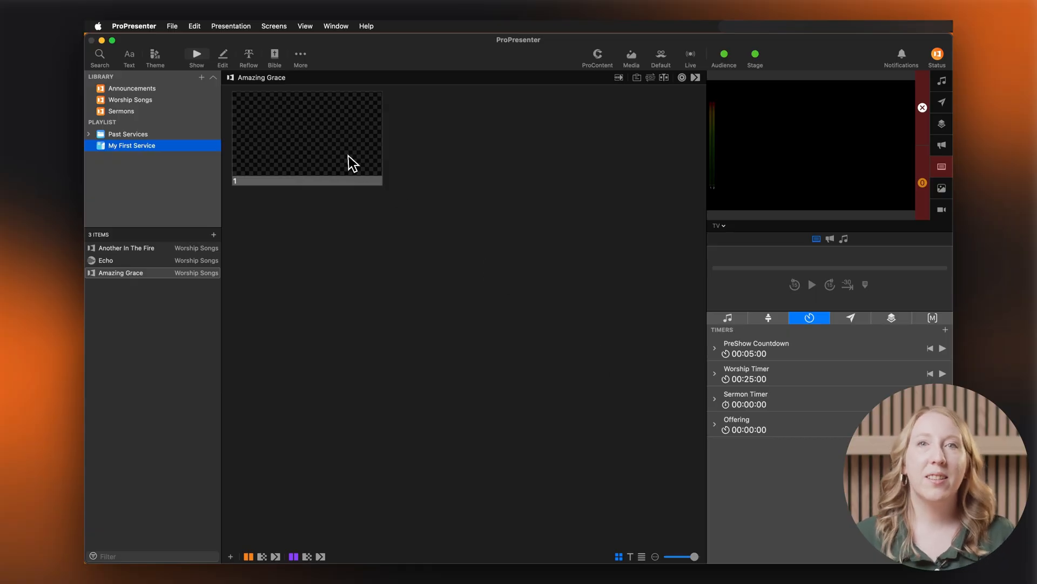
# - Enter 'Amazing grace! how sweet the sound, That saved a wretch; like me!' on slide 1
pyautogui.click(223, 54)
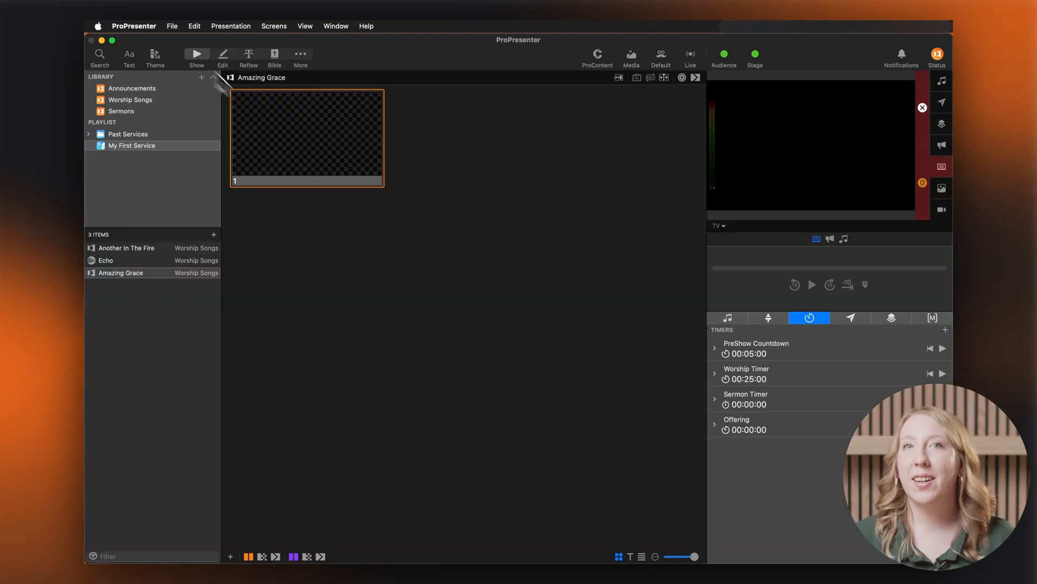
pyautogui.click(222, 56)
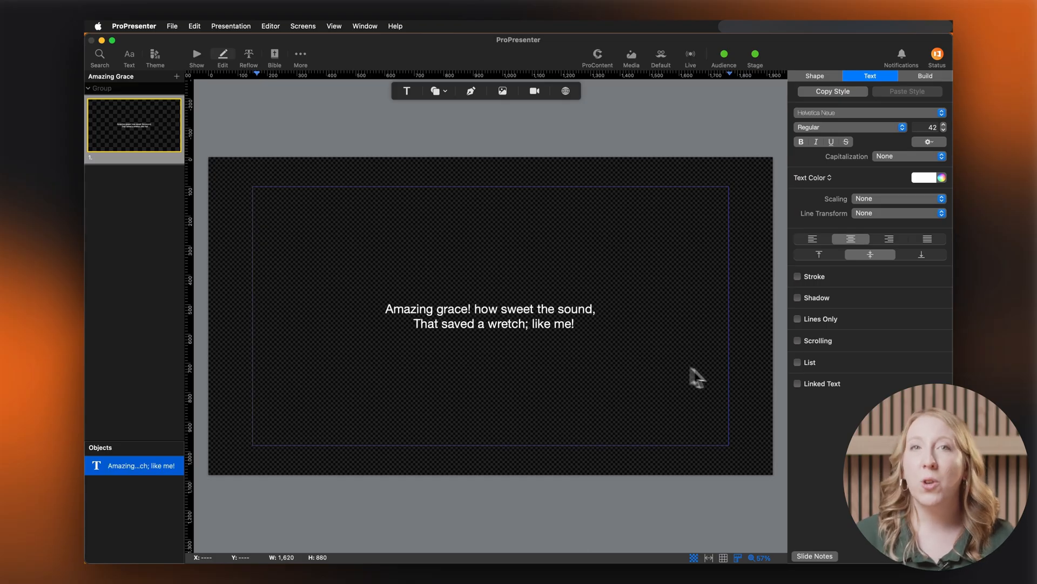
pyautogui.click(814, 77)
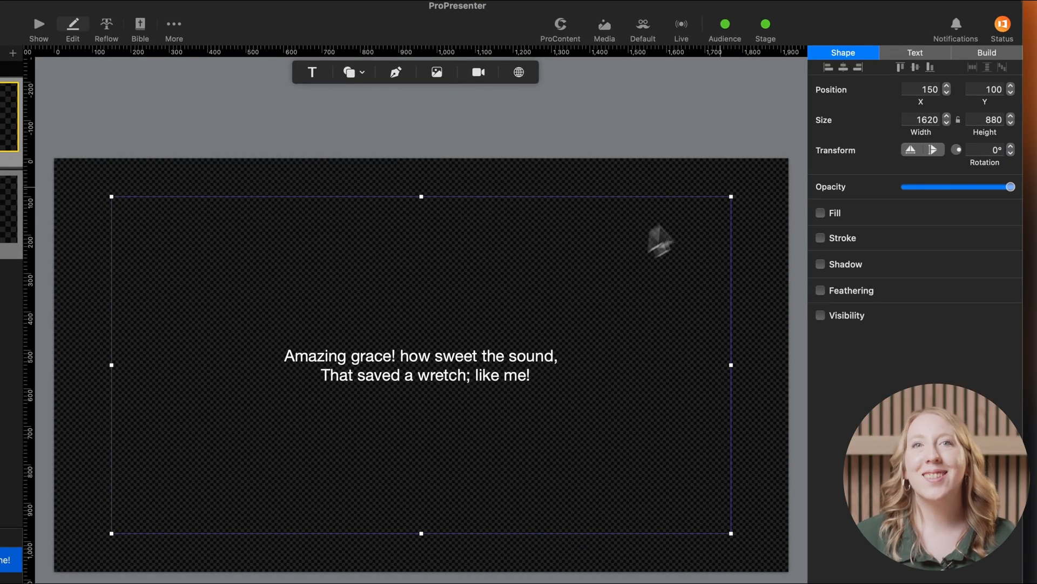
# - Format the lyrics as Helvetica, stepping the size up to 62
pyautogui.click(915, 53)
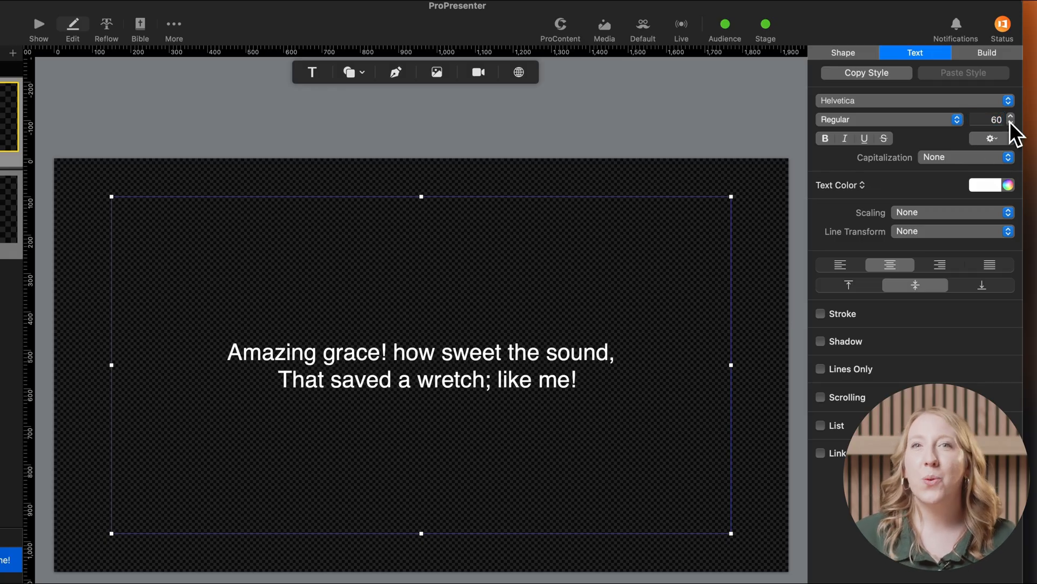
pyautogui.click(1010, 117)
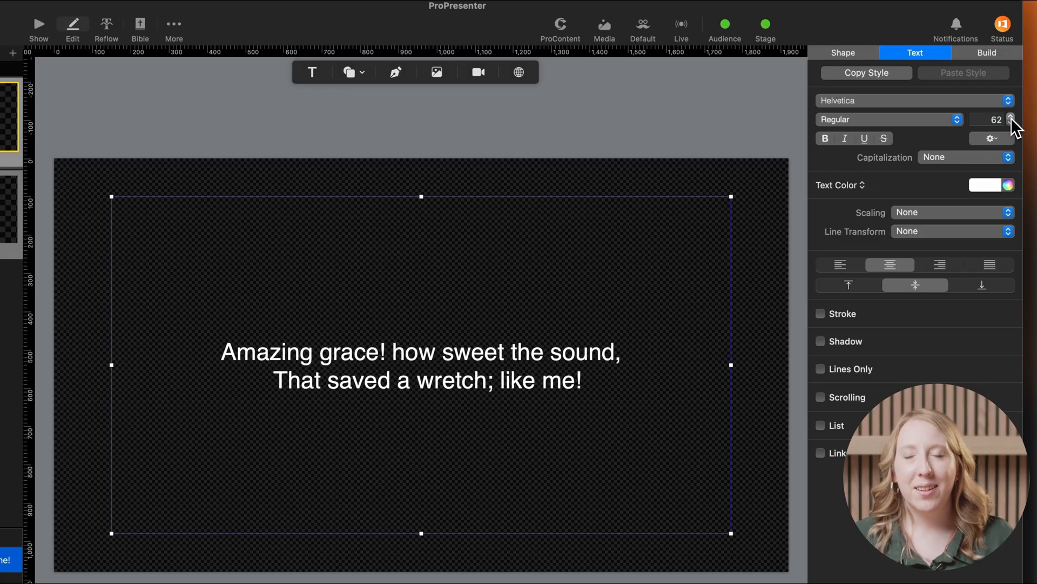
pyautogui.click(1011, 117)
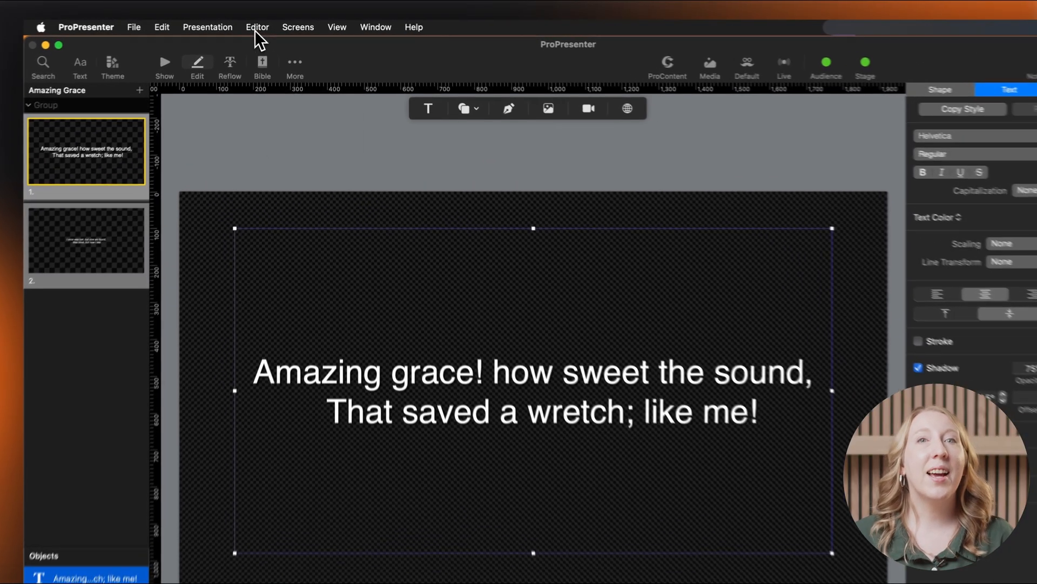
# - Save the styled Amazing Grace slide as a New Theme from Selection
pyautogui.click(257, 27)
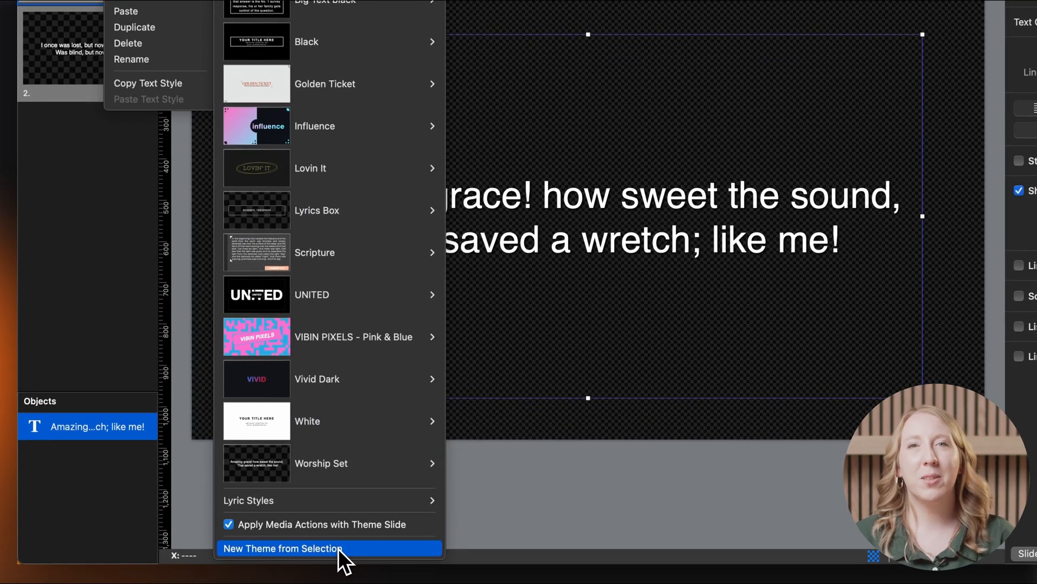
pyautogui.click(281, 548)
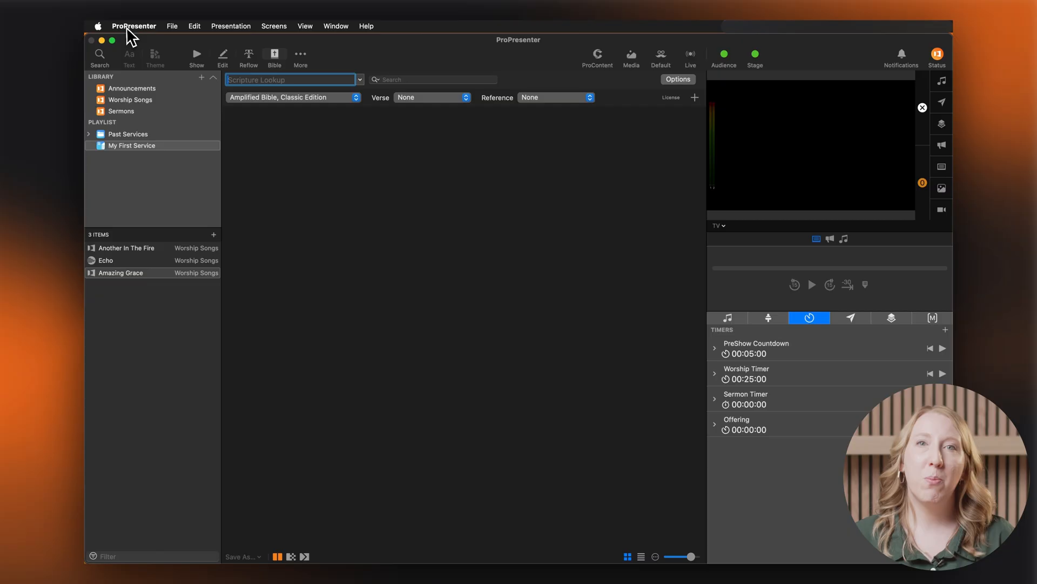
# - Review ProPresenter Settings General for House of Worship Integrations
pyautogui.click(133, 26)
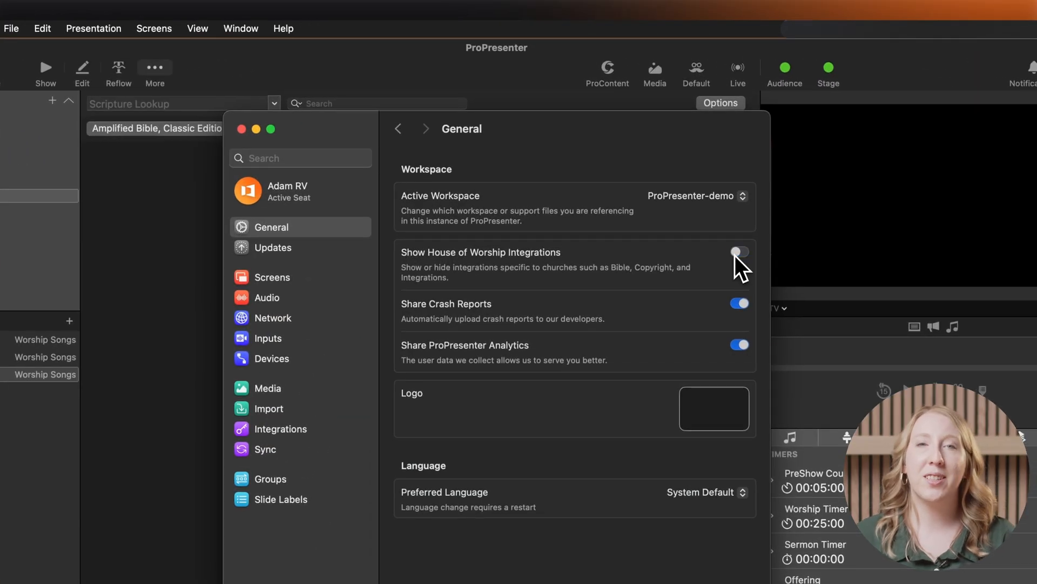
pyautogui.click(242, 129)
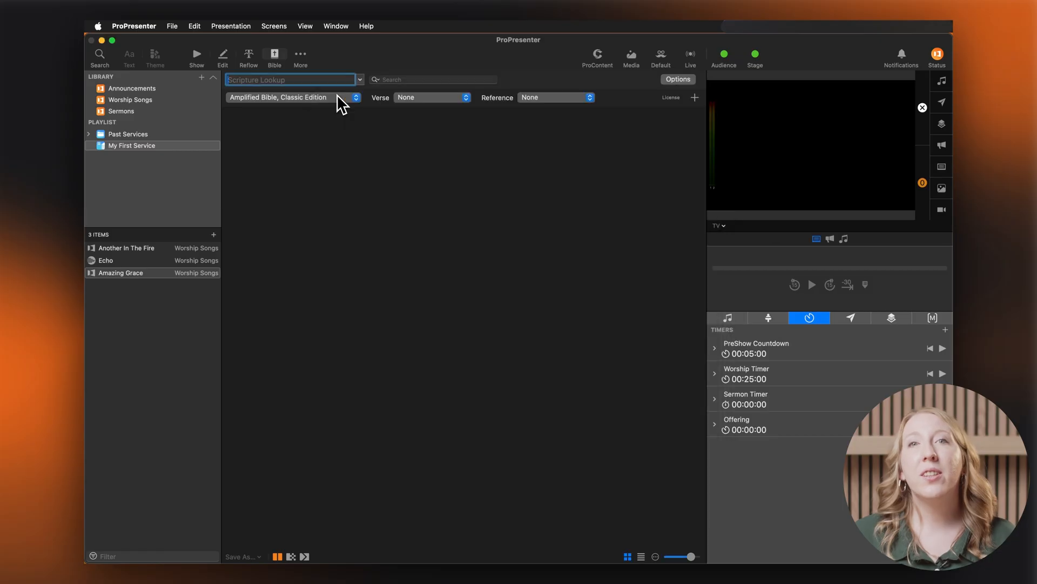
pyautogui.moveTo(352, 149)
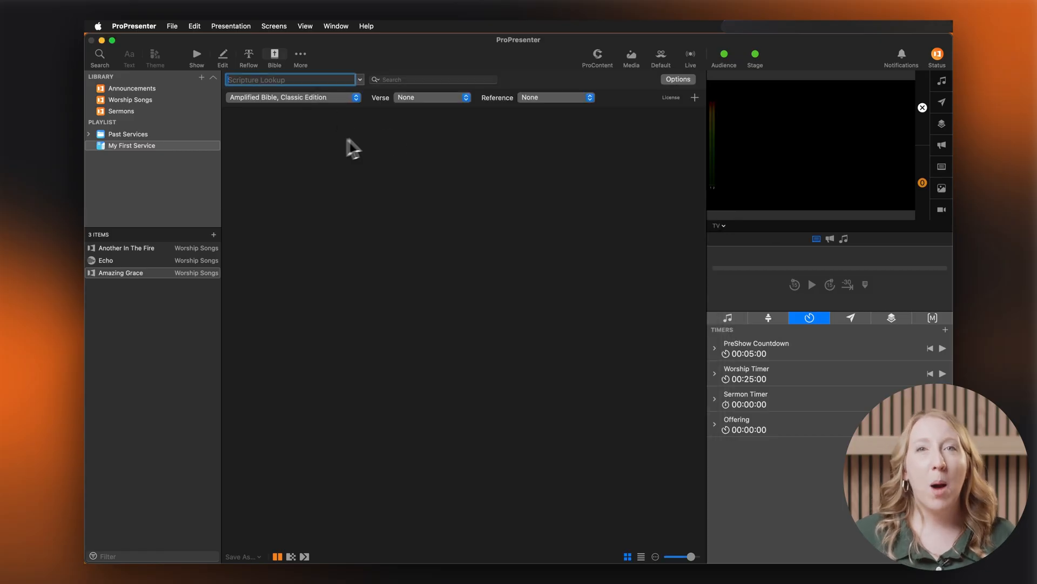
# - Review the scripture lookup's Bibles and Slide Options for the Amplified Bible, Classic Edition
pyautogui.click(678, 79)
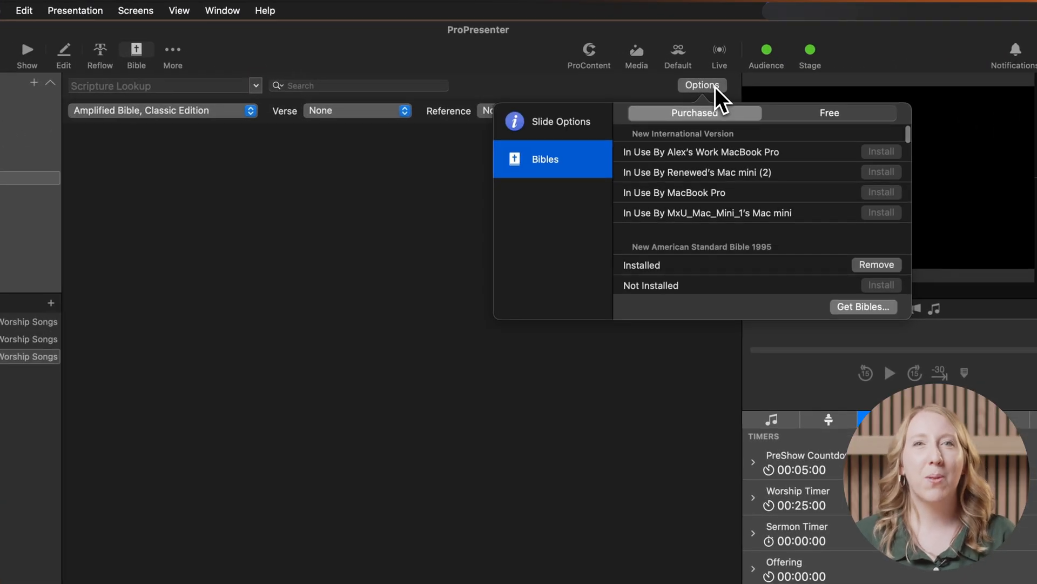
pyautogui.click(560, 121)
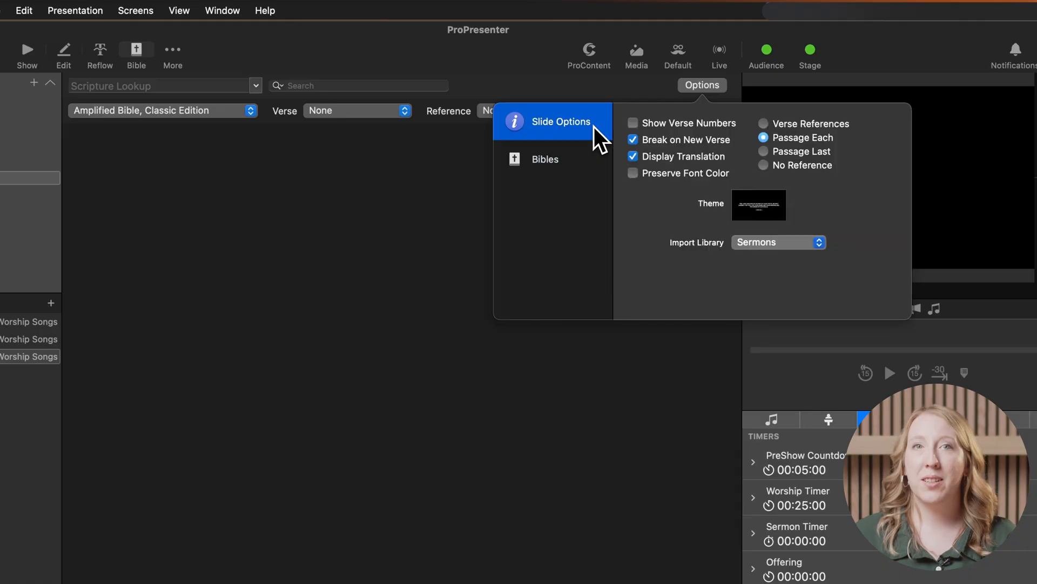
pyautogui.click(759, 204)
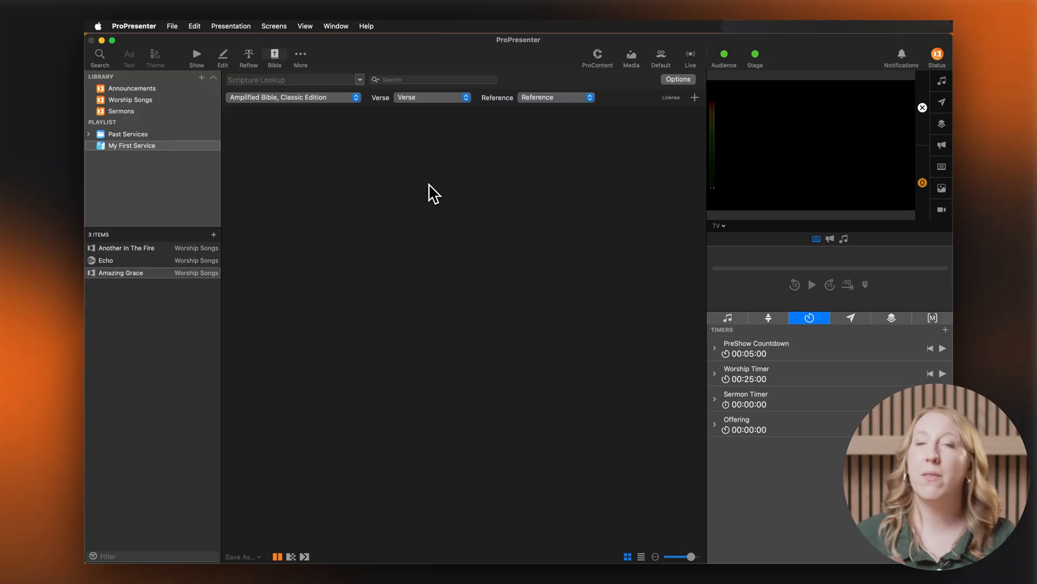
pyautogui.moveTo(383, 164)
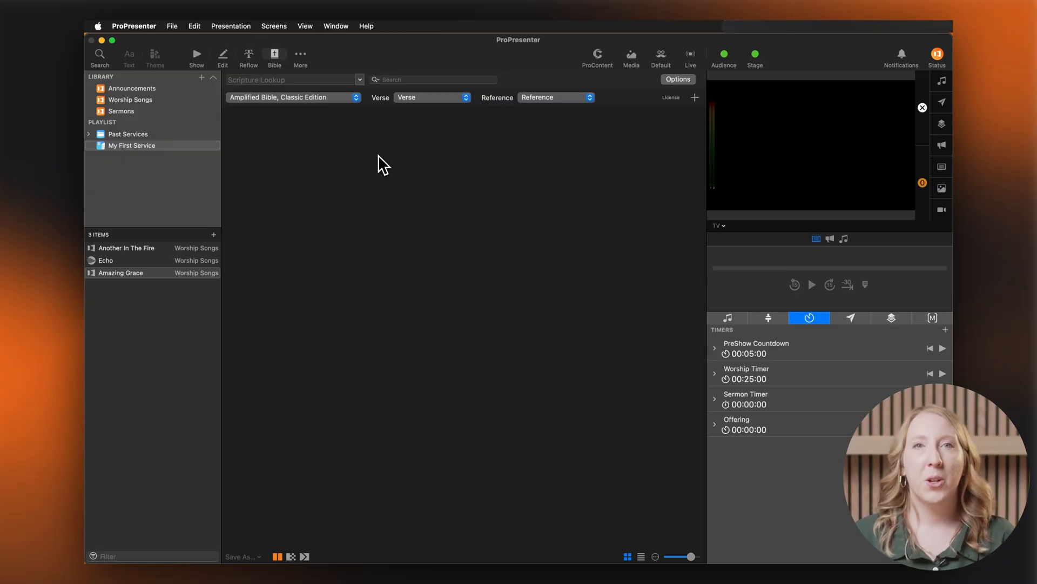
# - Generate an ESV Ezekiel 33:20 scripture slide and save it to My First Service
pyautogui.click(293, 98)
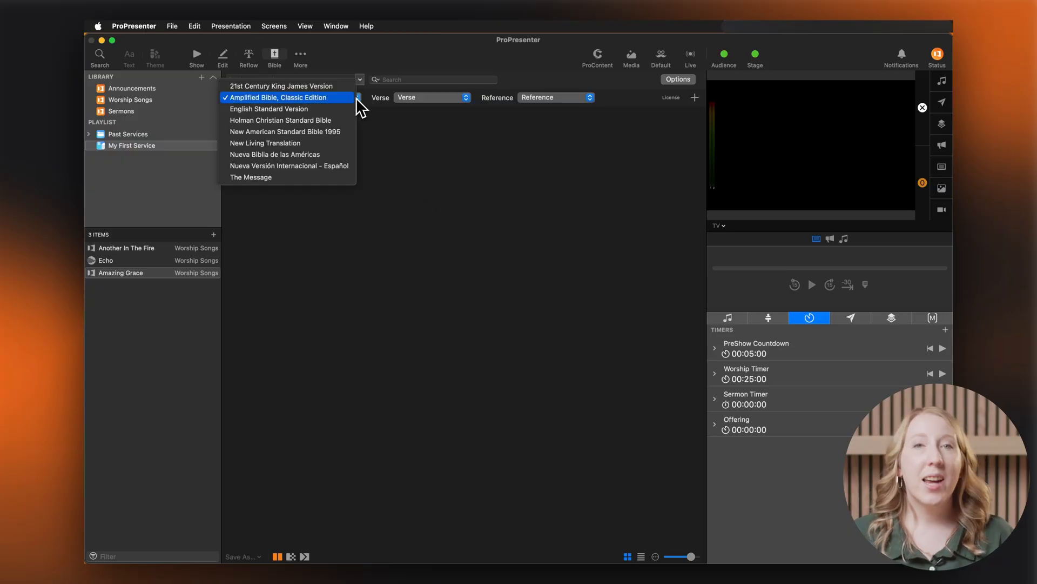
pyautogui.click(269, 109)
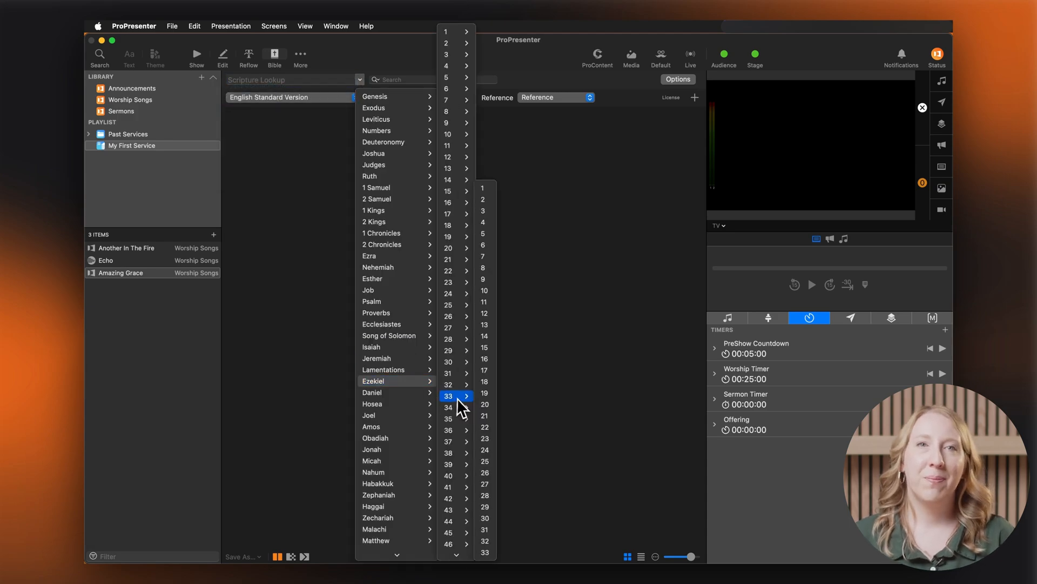
pyautogui.click(485, 404)
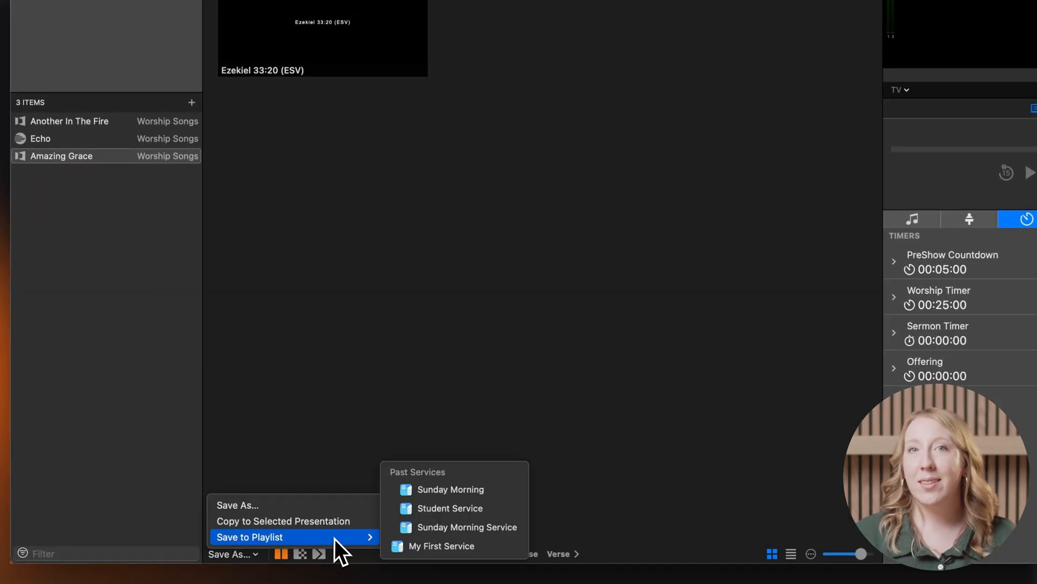
pyautogui.click(441, 545)
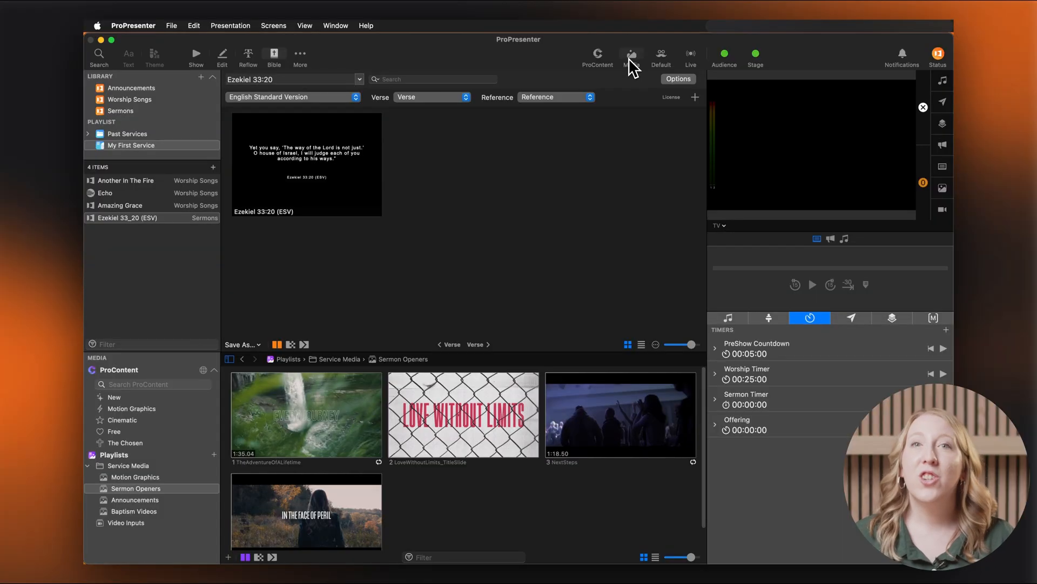
# - Show the media bin and add the Esther2 video to My First Service
pyautogui.click(306, 510)
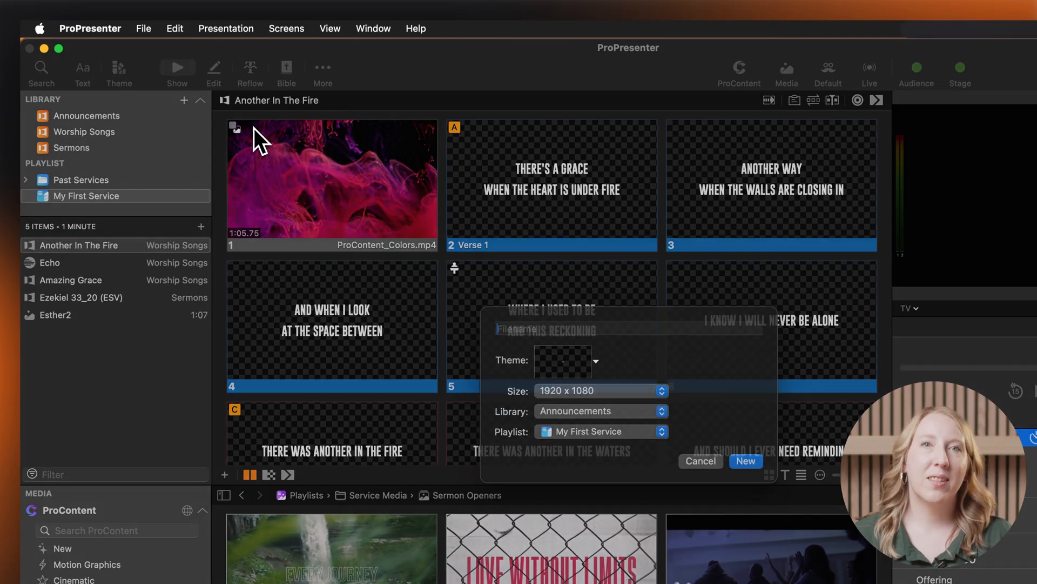
# - Create an Announcements presentation in the Announcements library, added to My First Service
pyautogui.write('Announce')
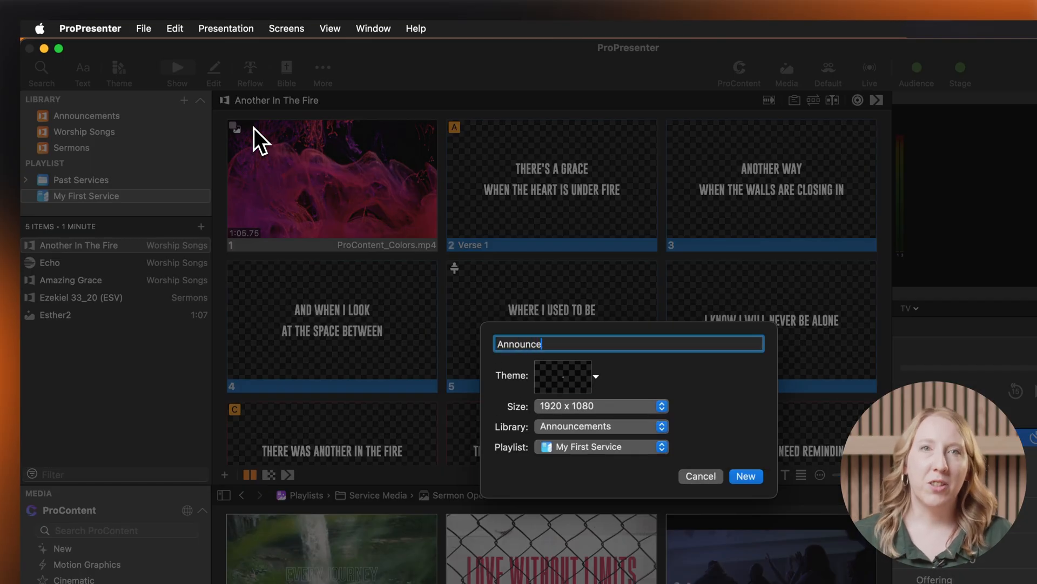
pyautogui.click(745, 476)
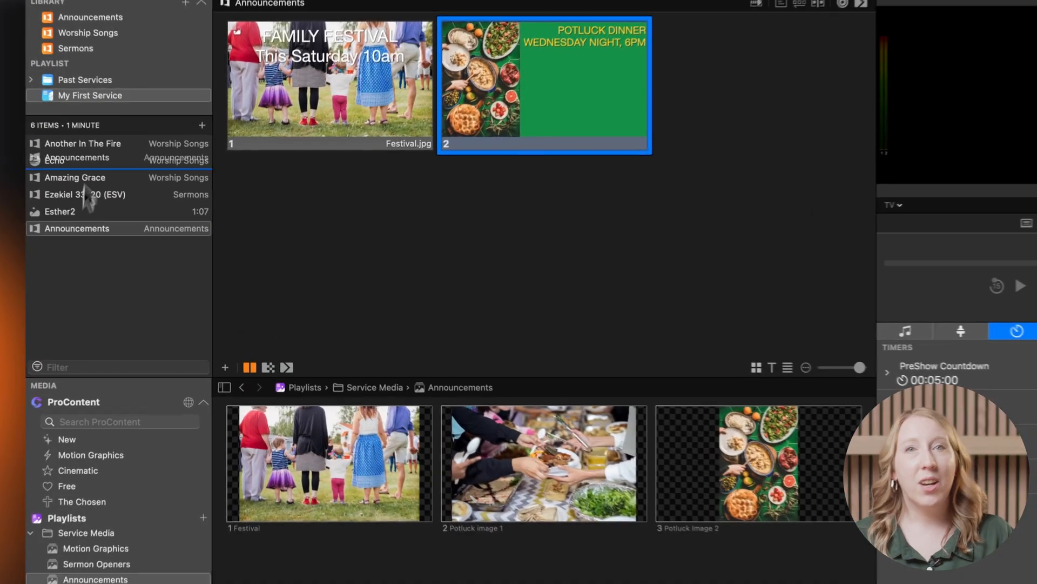
# - Move Announcements to the top of My First Service, with Esther2 before Ezekiel 33:20
pyautogui.click(83, 144)
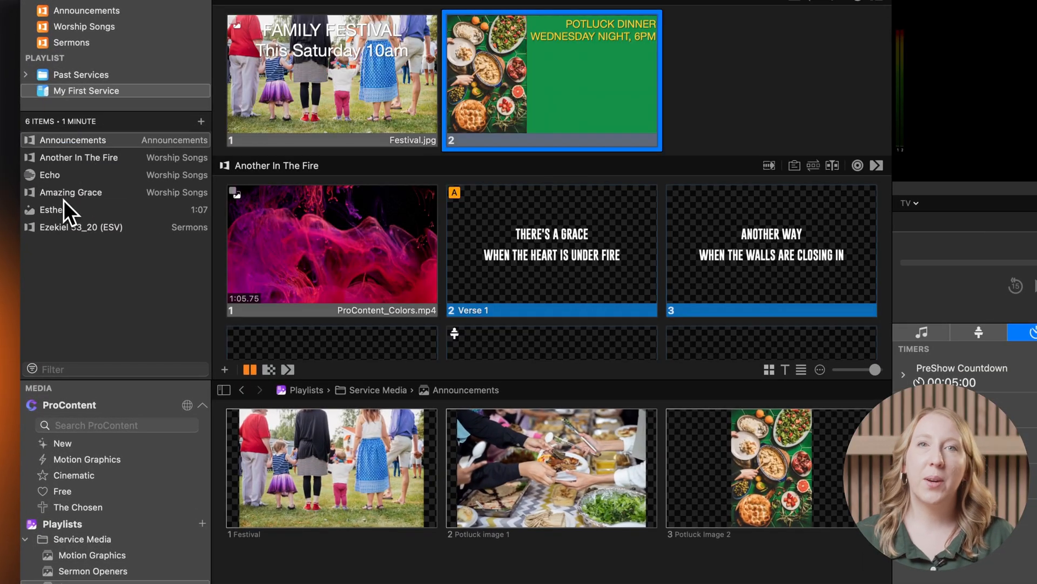